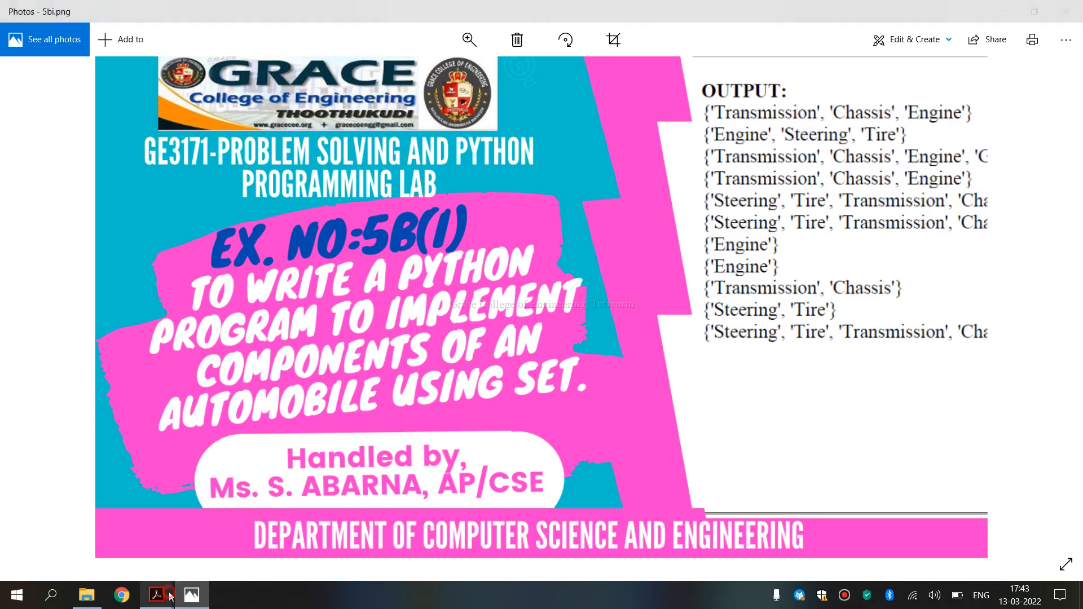
Step: Scroll the syllabus to the experiments list and highlight 'operations of Sets' in experiment 5
left_click(155, 594)
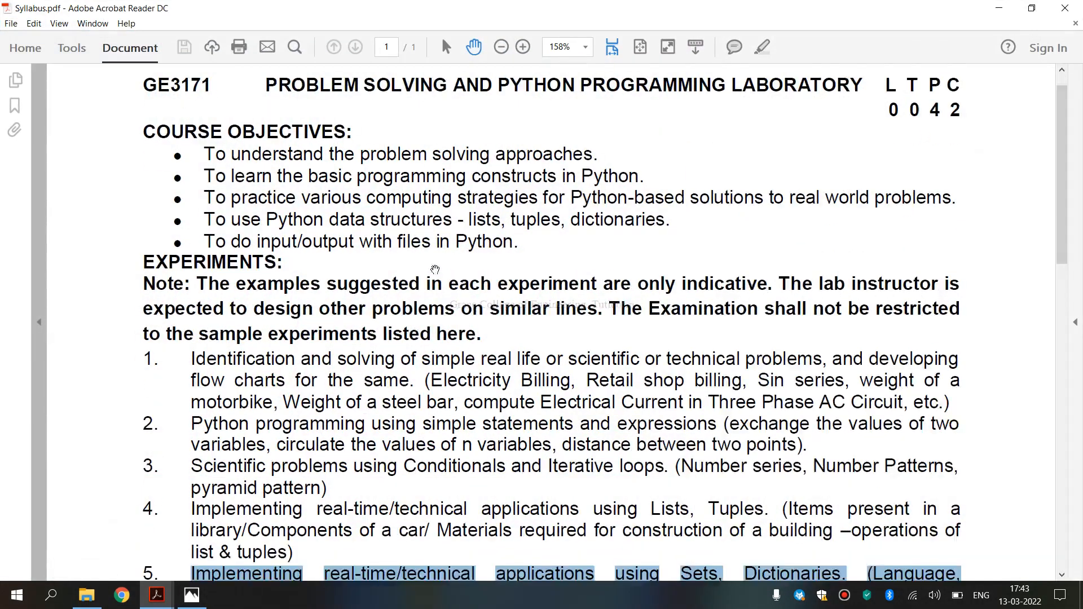
scroll("down", 3)
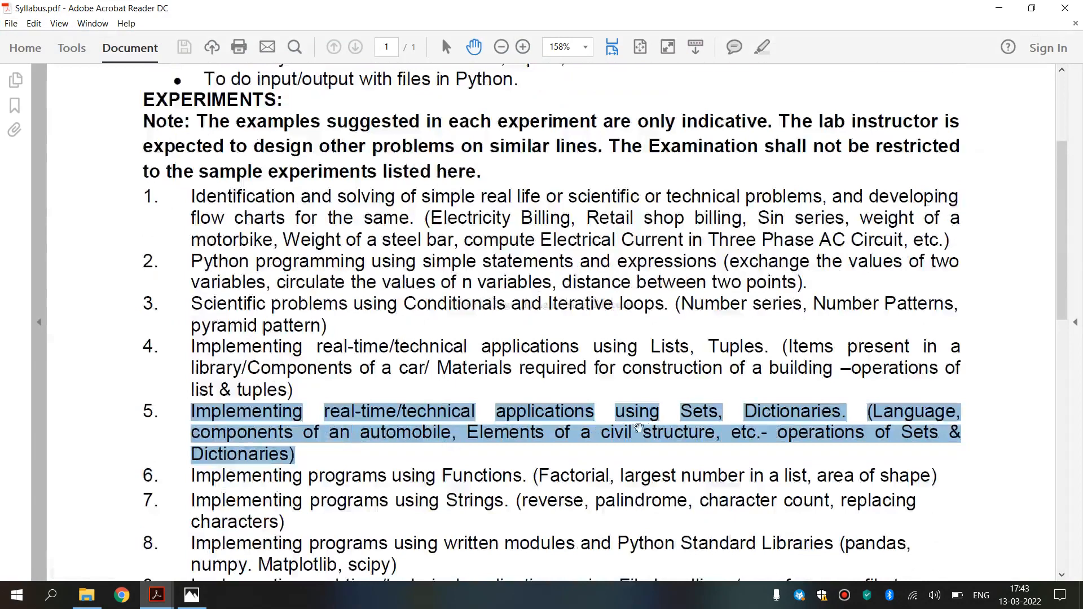
left_click(684, 411)
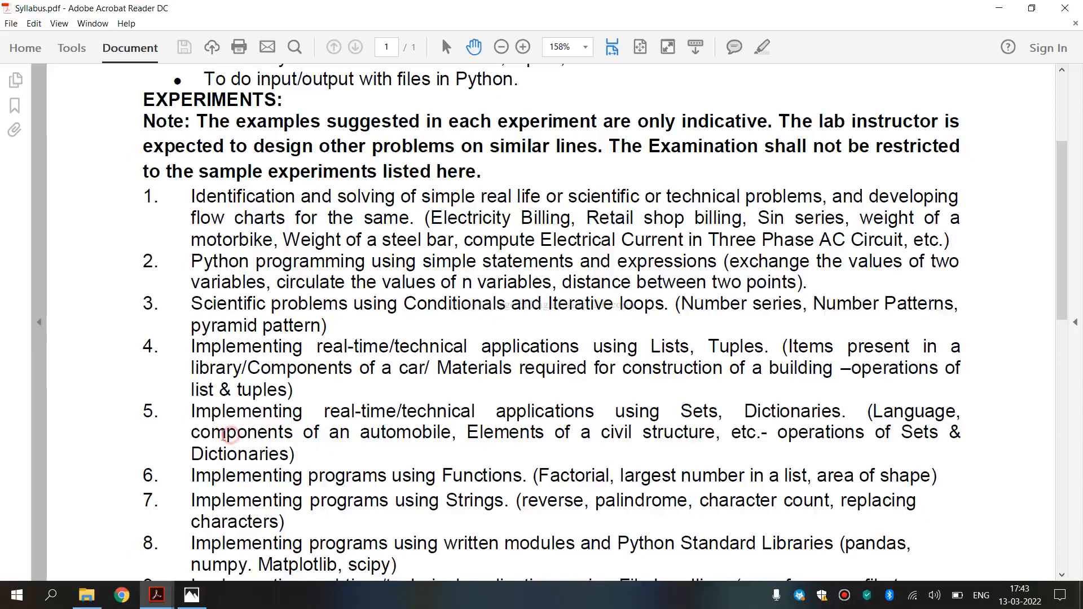
left_click_drag(191, 432, 456, 432)
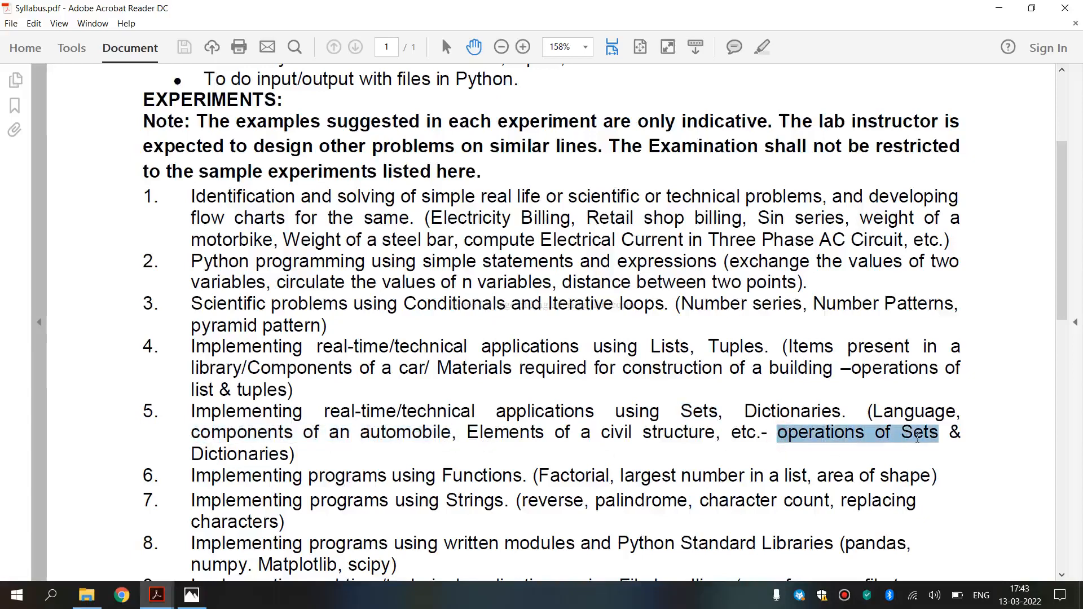
left_click(683, 412)
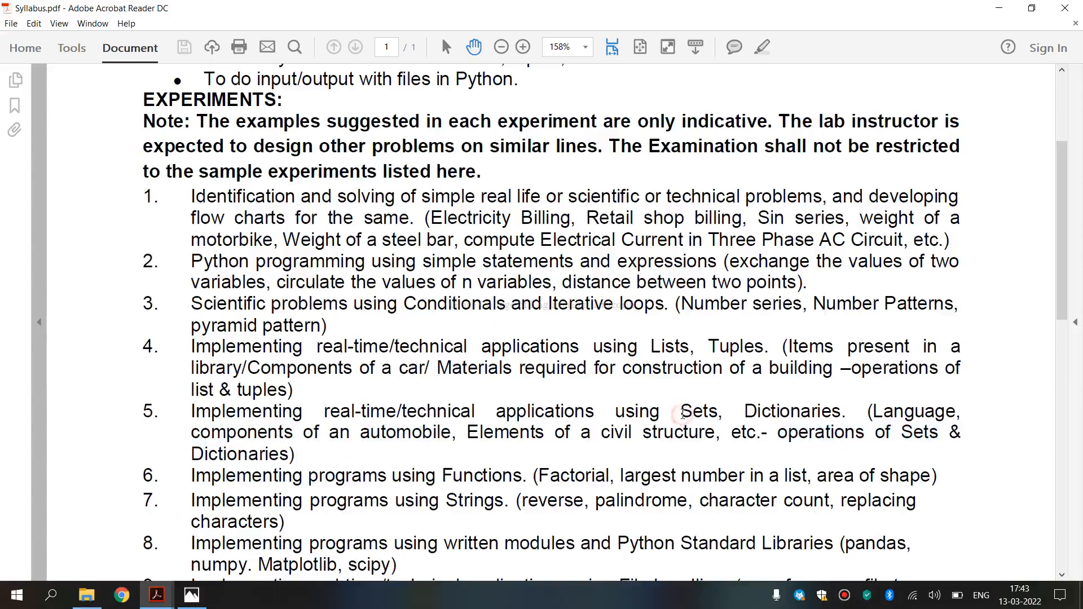
double_click(699, 411)
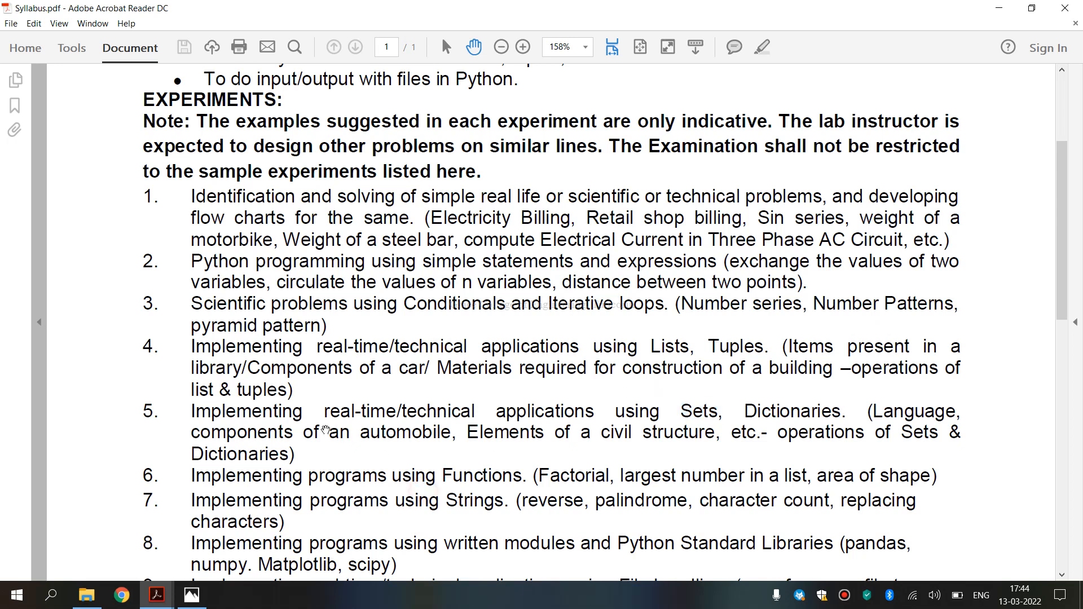
Step: Open the GE3171 lab manual PDF and scroll to exercise 5.b.(i)'s OUTPUT section
double_click(396, 433)
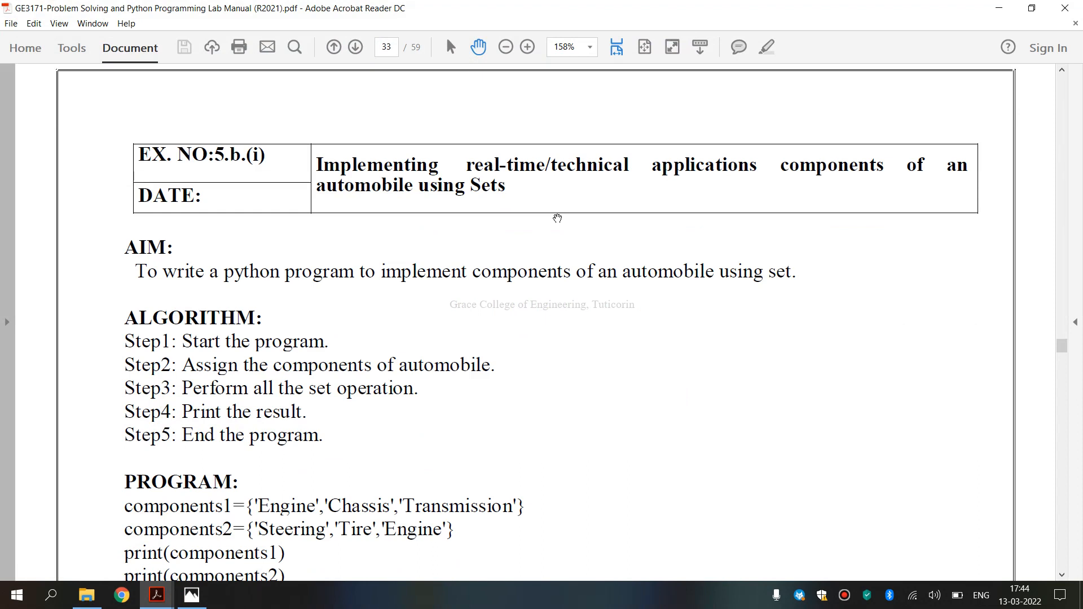
mouse_move(480, 205)
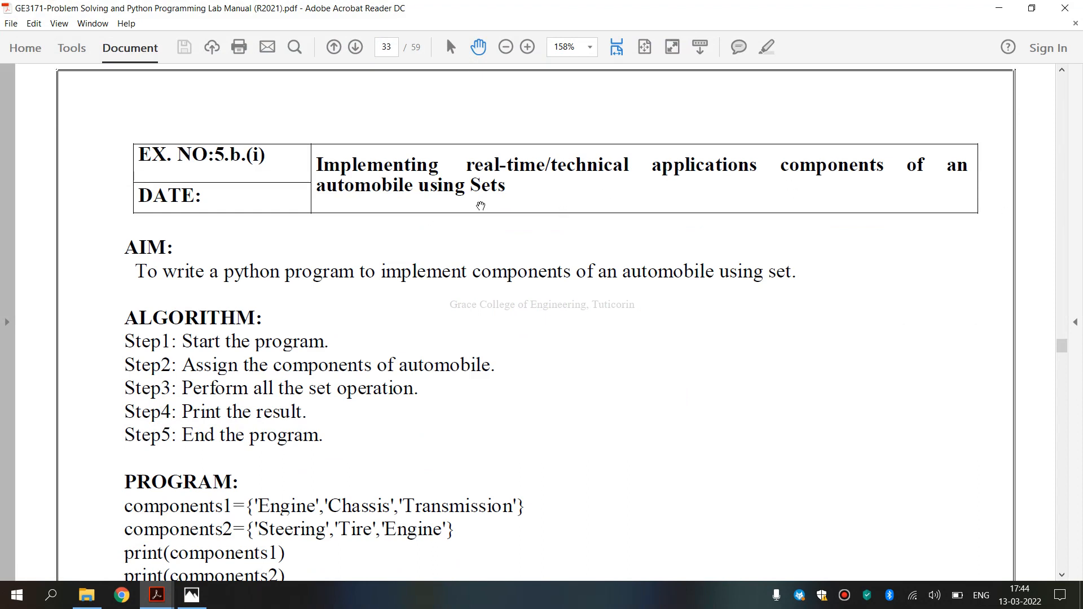
mouse_move(471, 213)
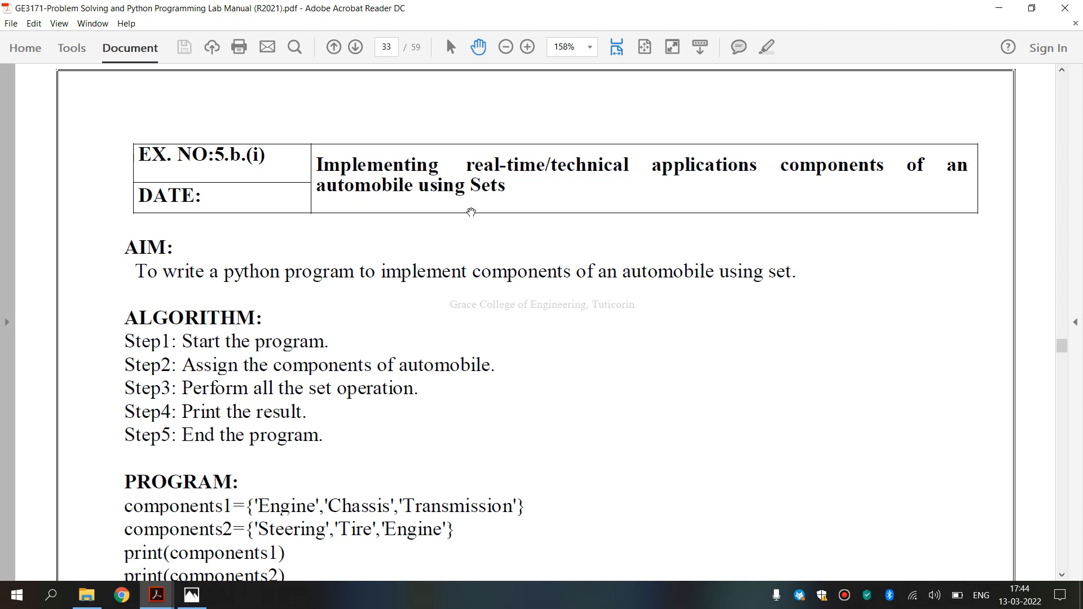
mouse_move(316, 438)
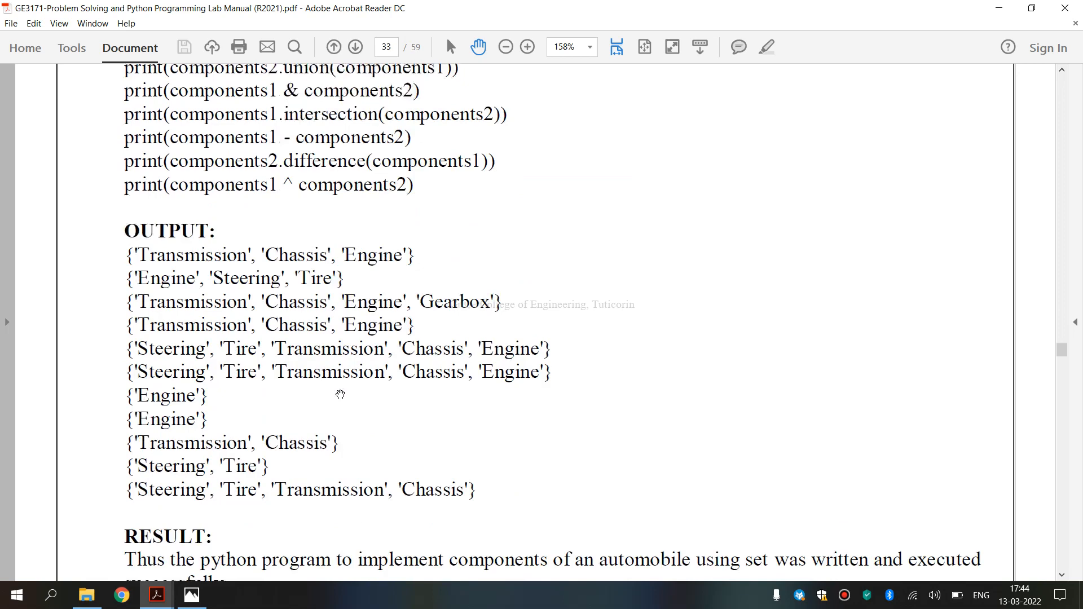
scroll("down", 3)
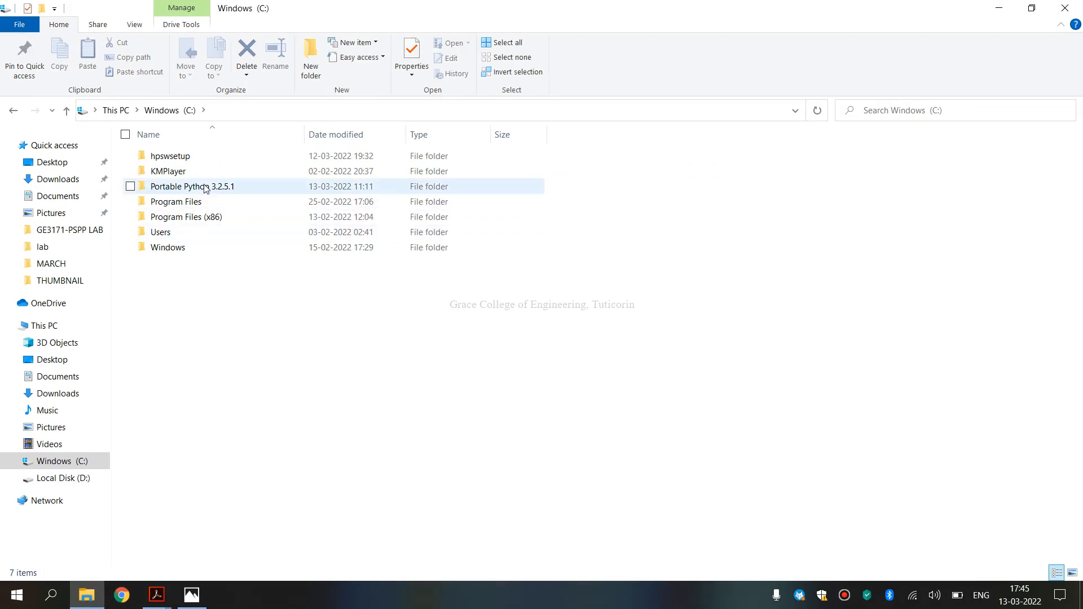
Step: Open C:\Portable Python 3.2.5.1 and launch PyScripter-Portable
left_click(205, 187)
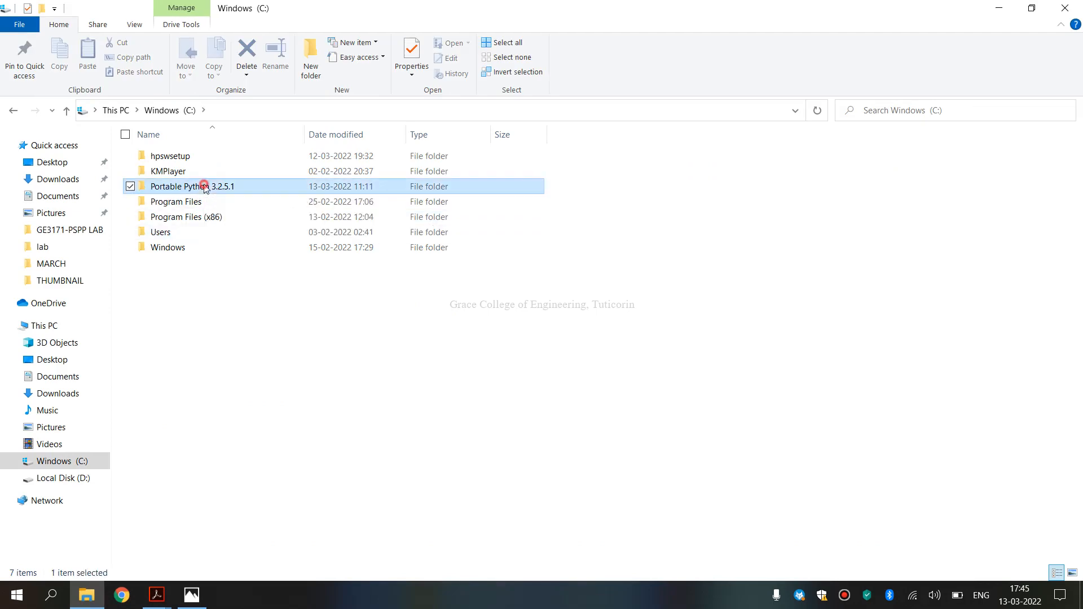
double_click(195, 186)
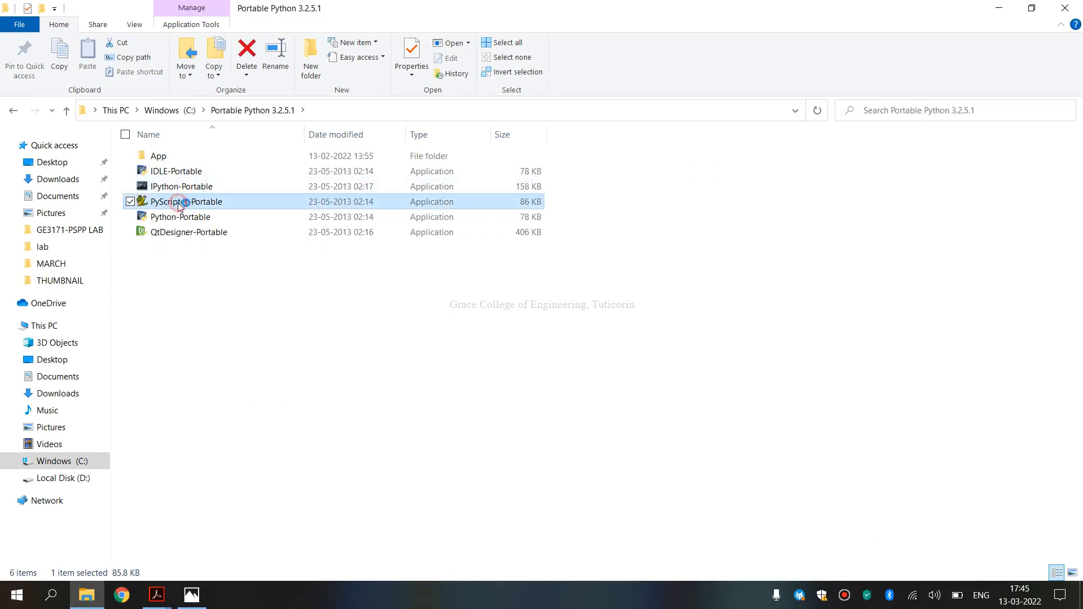
double_click(185, 201)
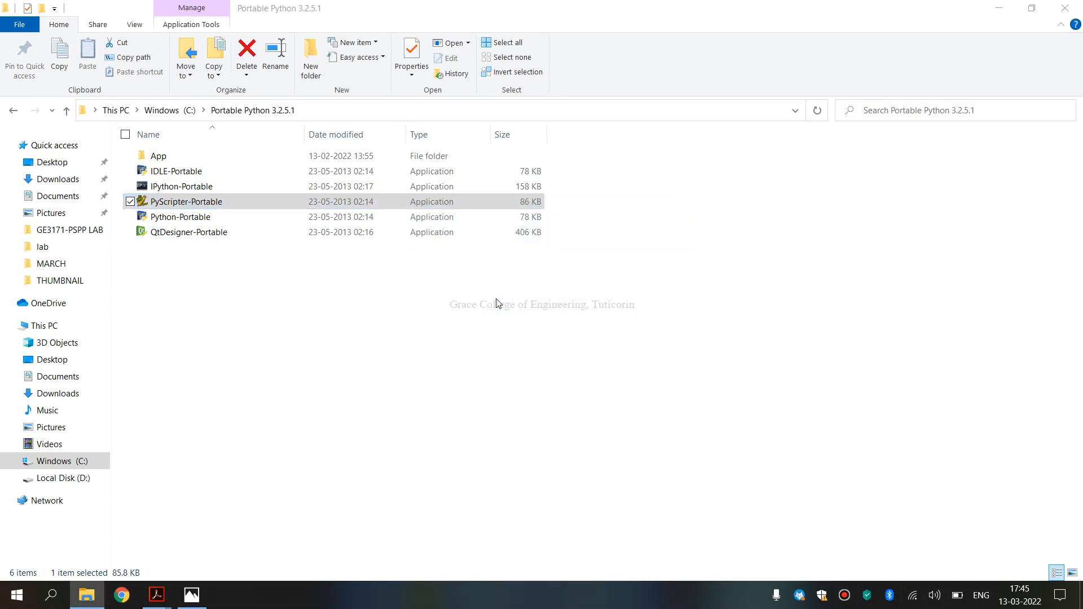
double_click(185, 201)
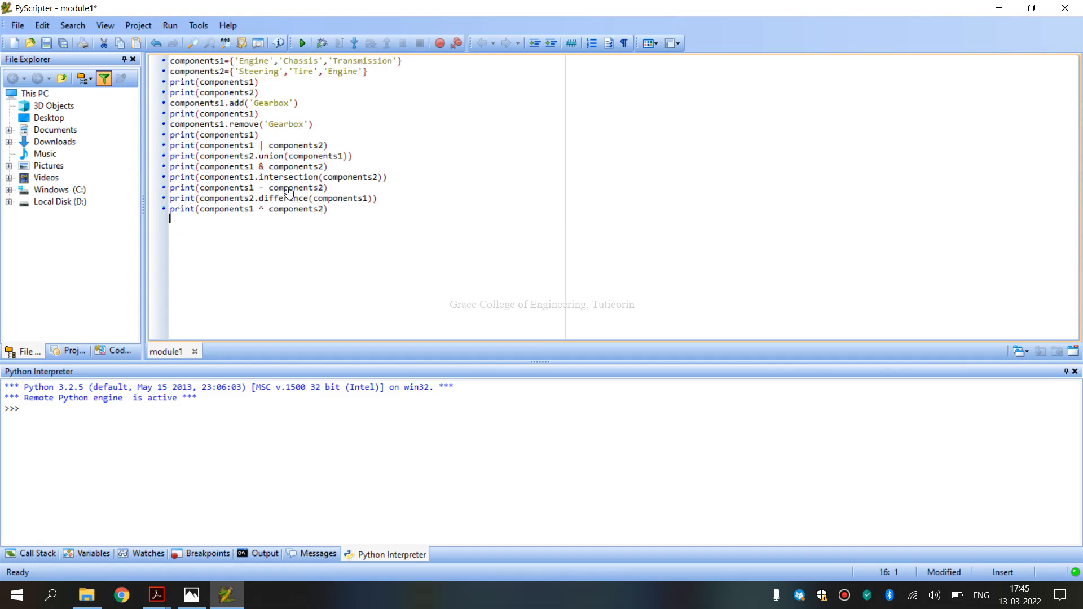
mouse_move(301, 43)
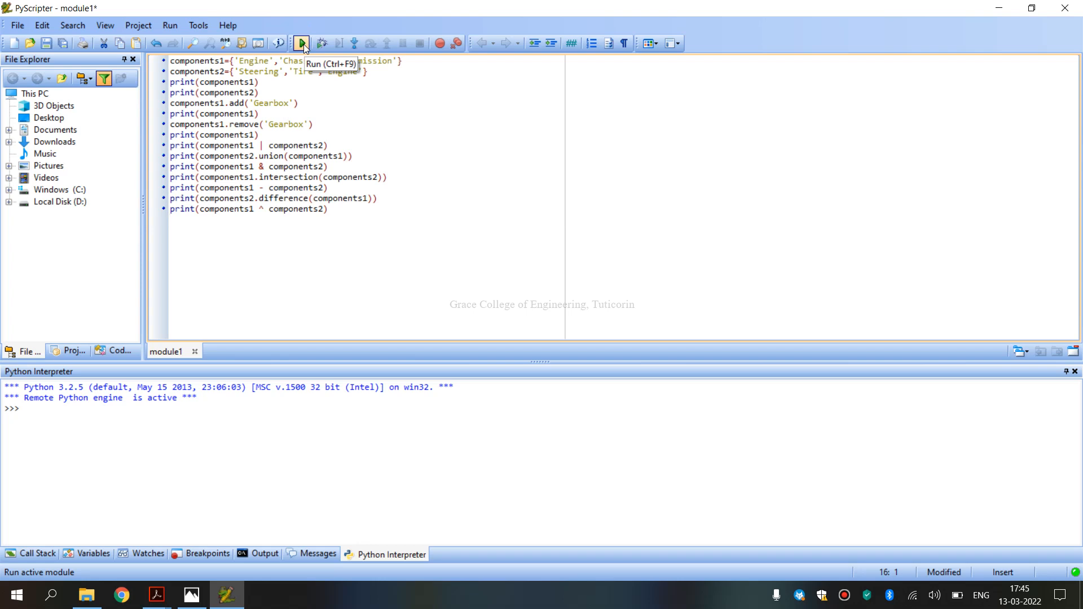
Step: Run module1 to print the eleven set results in the Python Interpreter
left_click(169, 219)
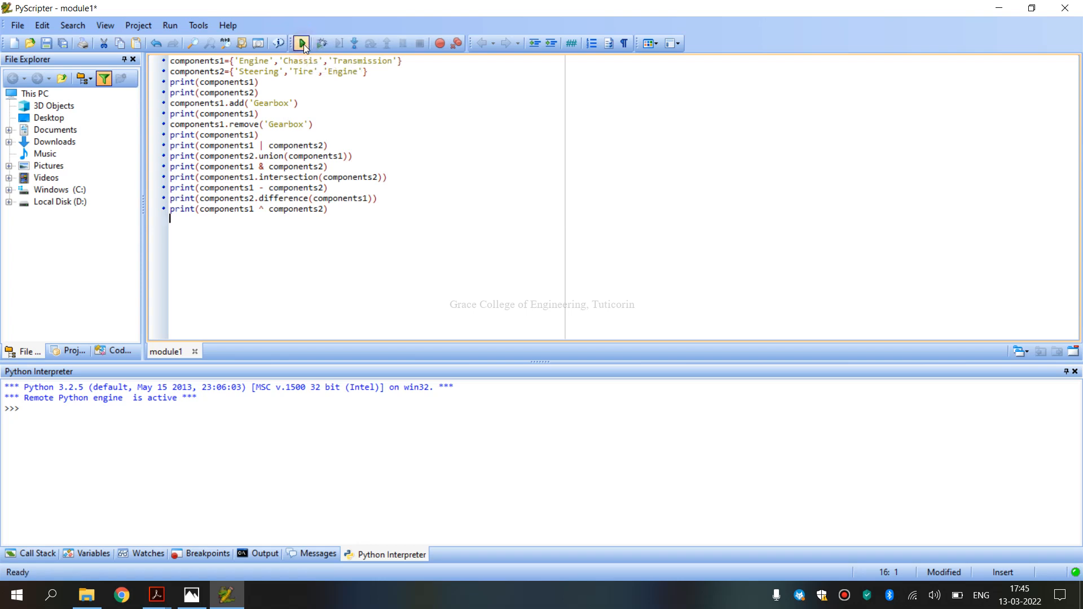
left_click(301, 42)
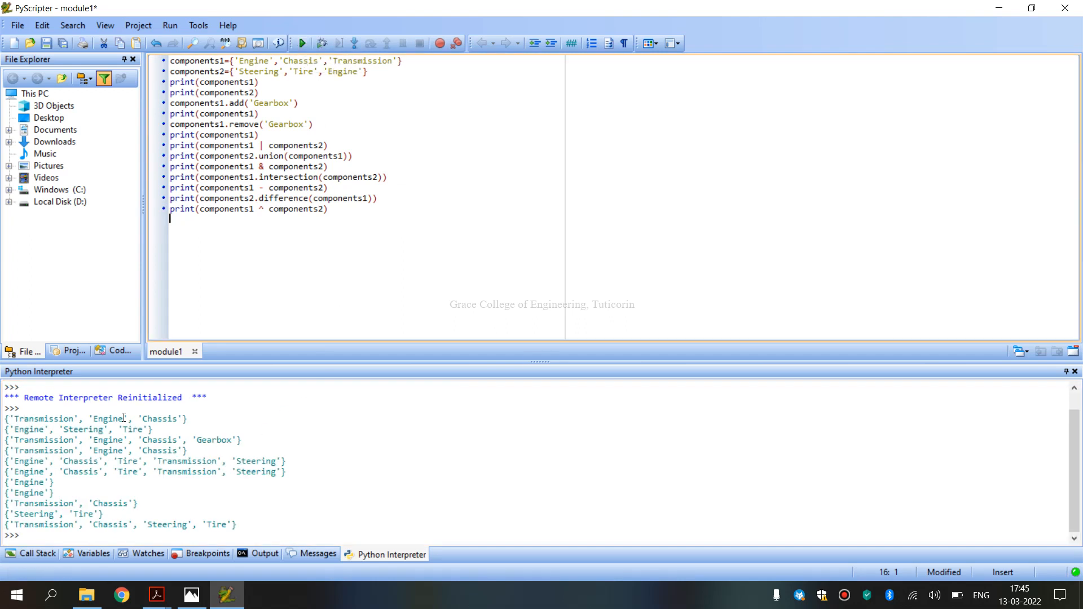
mouse_move(124, 413)
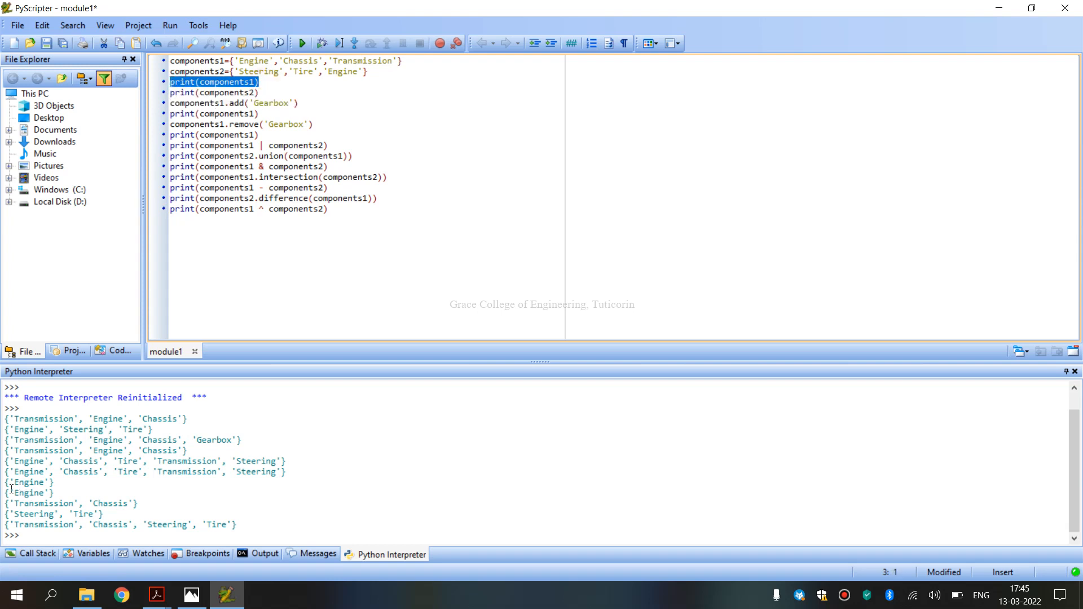
left_click_drag(16, 419, 171, 419)
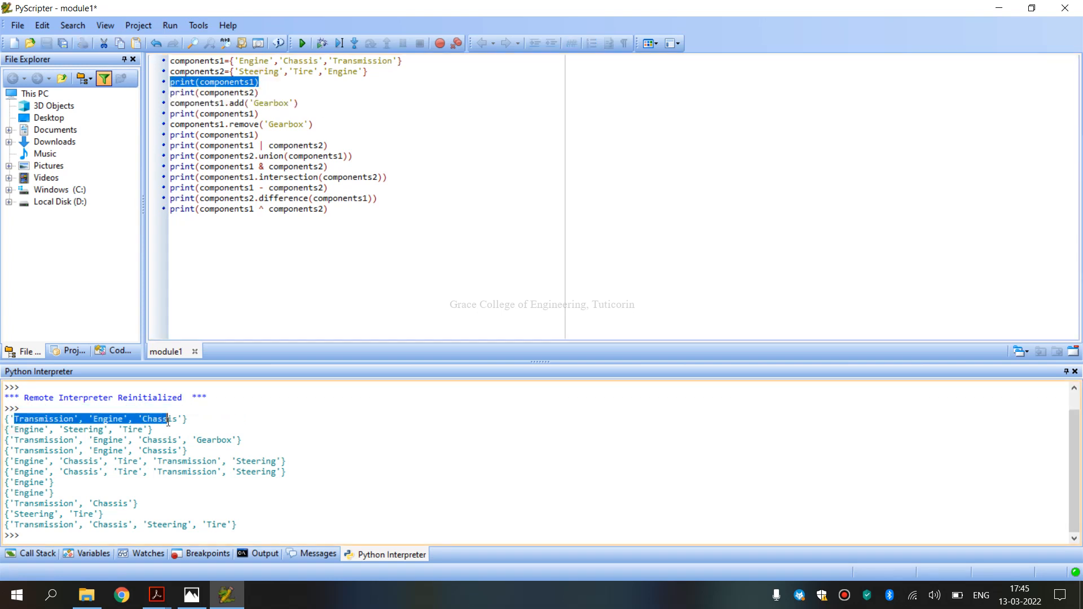
left_click(221, 93)
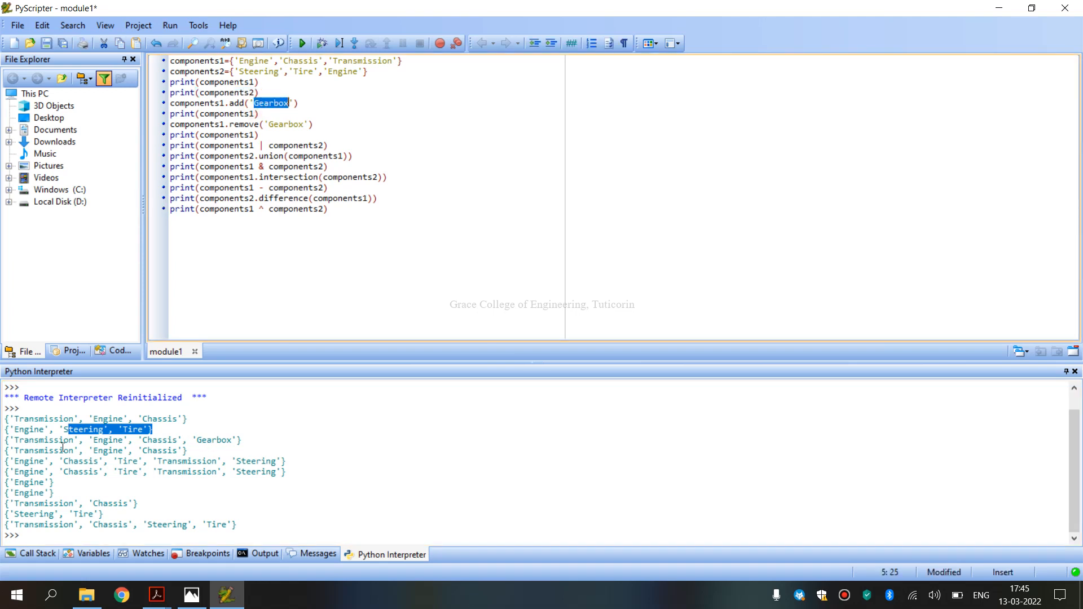
double_click(213, 441)
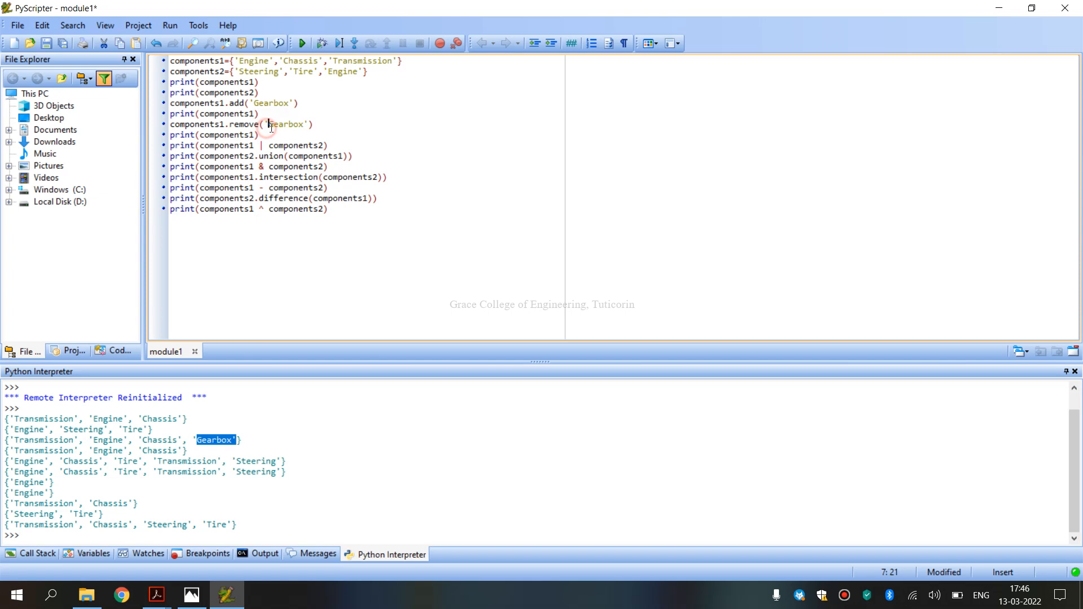
double_click(286, 124)
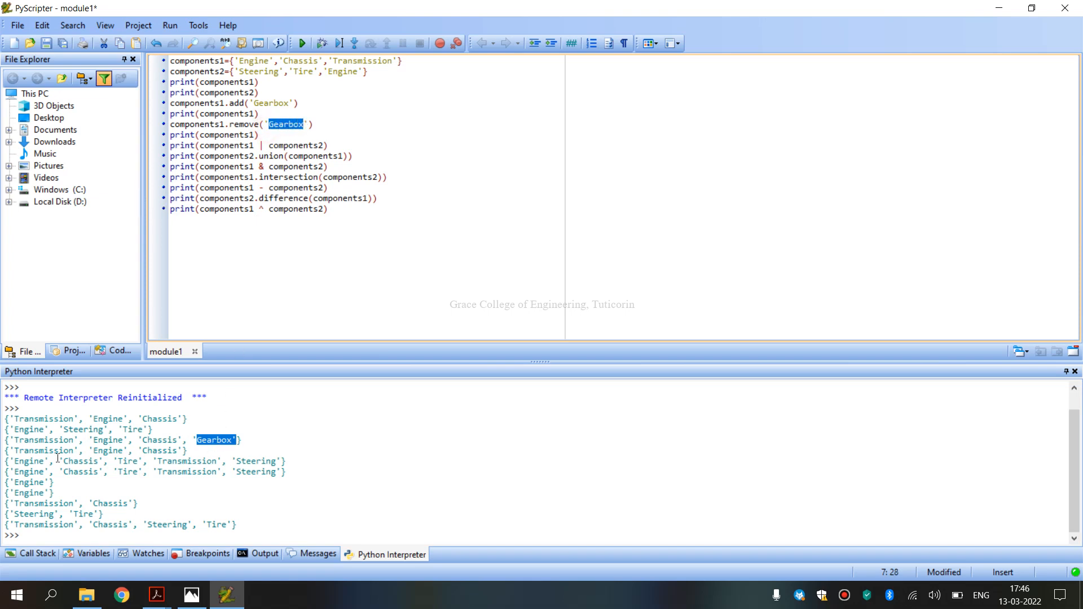
left_click_drag(13, 450, 179, 450)
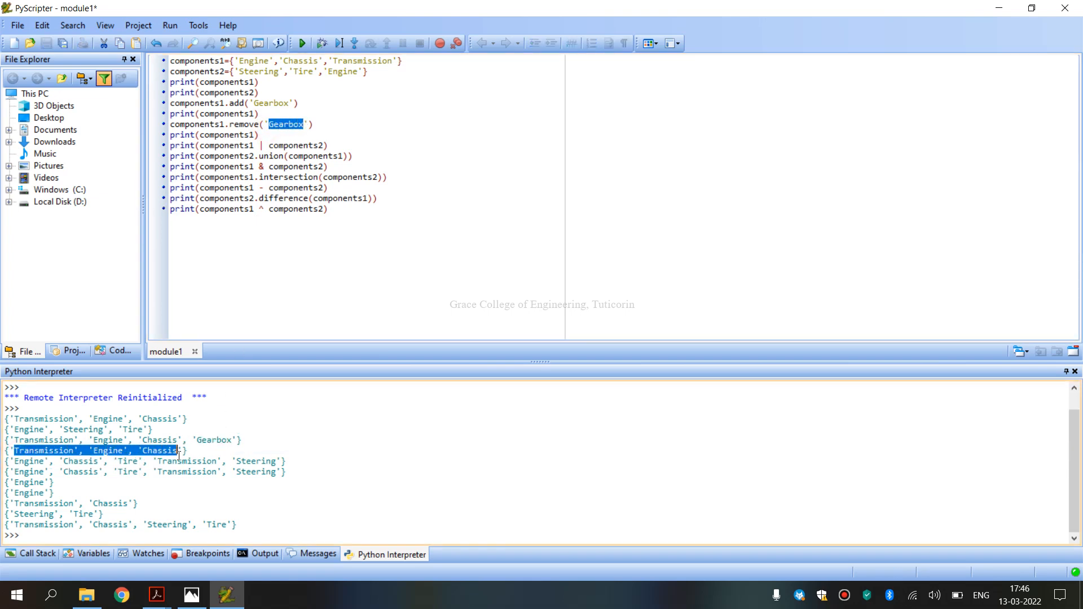
mouse_move(415, 499)
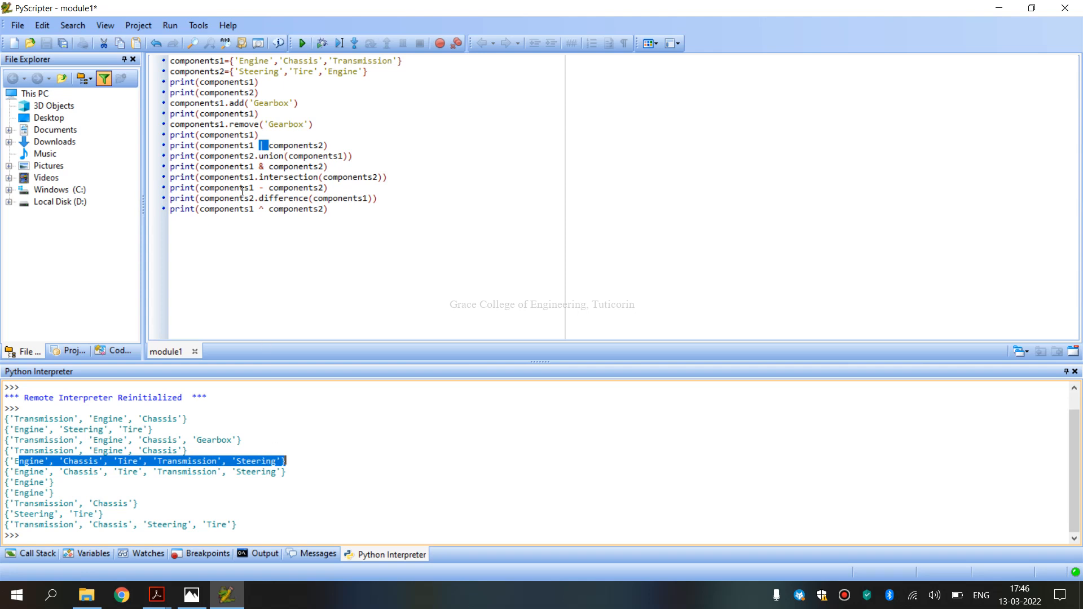
mouse_move(317, 156)
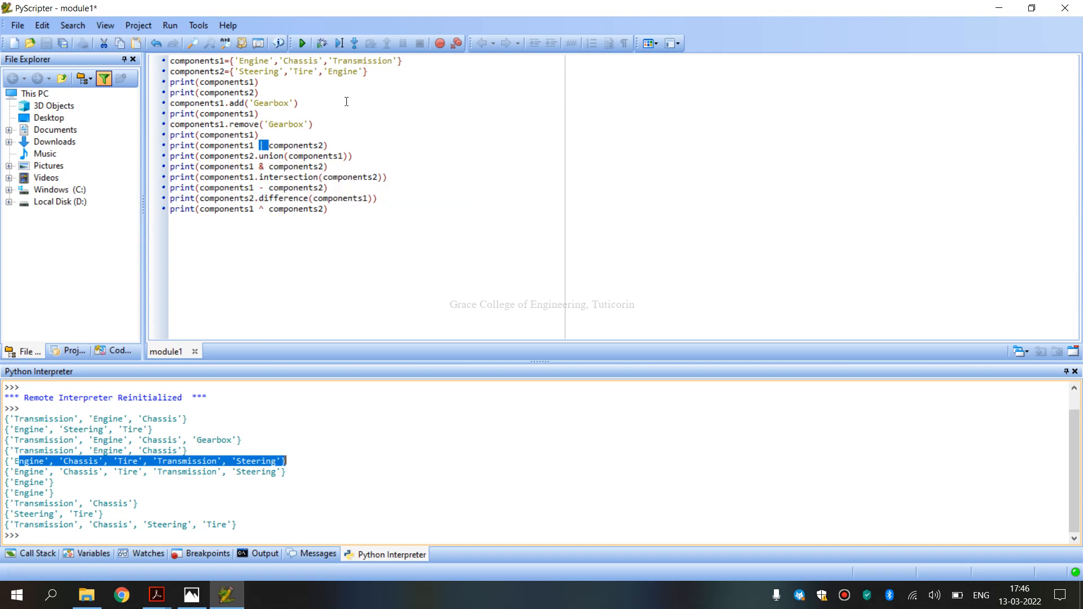
mouse_move(138, 470)
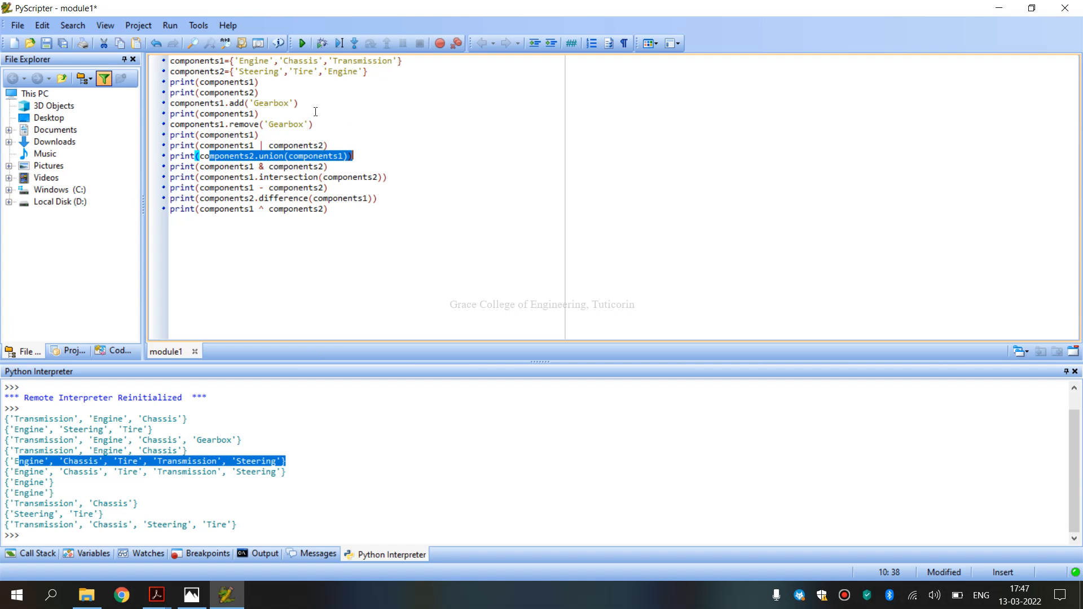
mouse_move(296, 175)
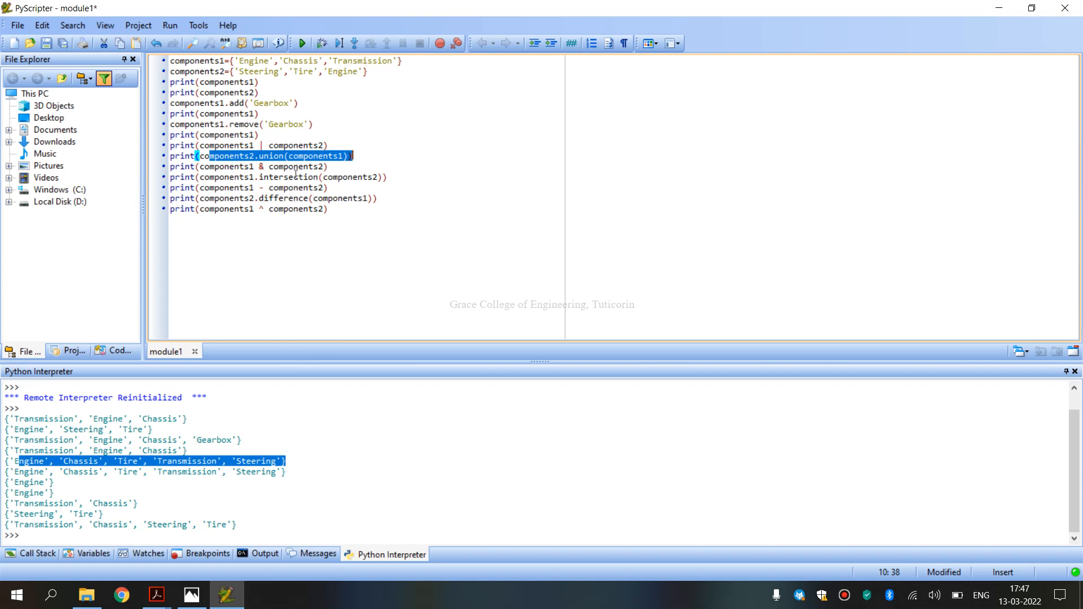
mouse_move(60, 476)
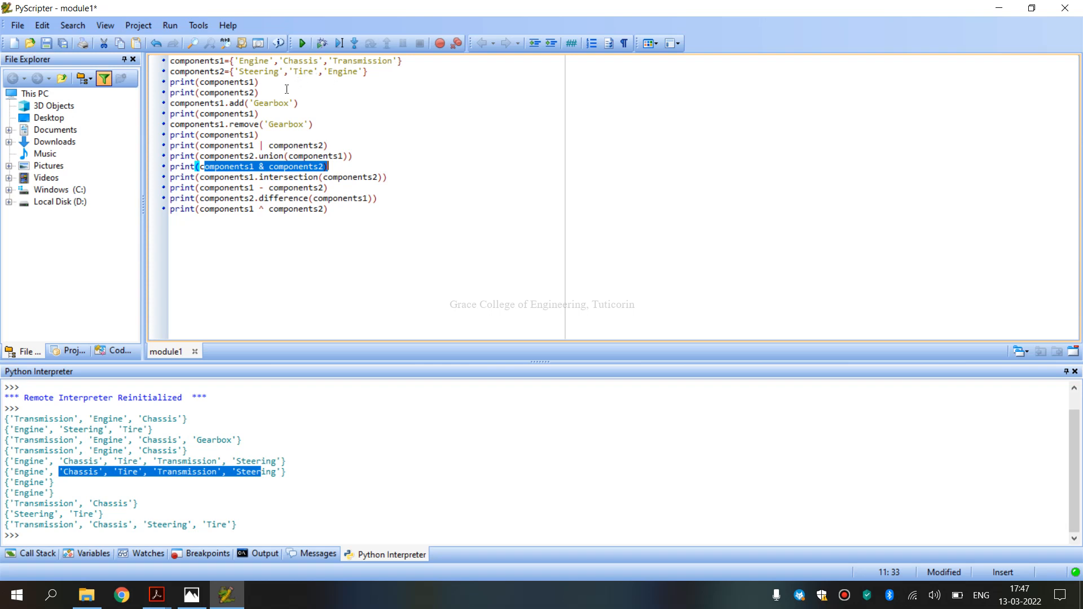
mouse_move(234, 427)
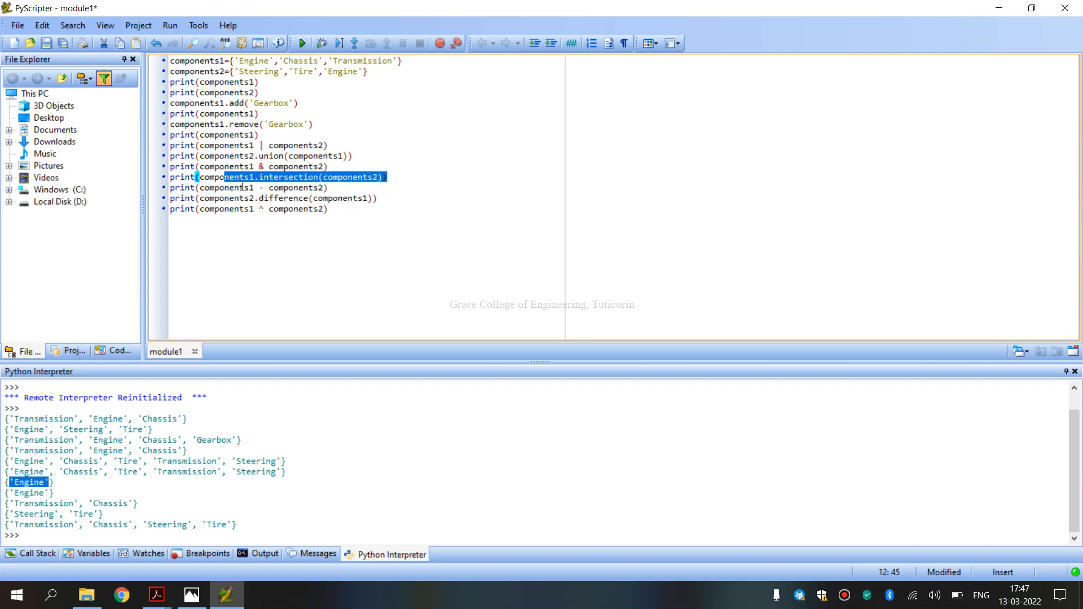
mouse_move(33, 496)
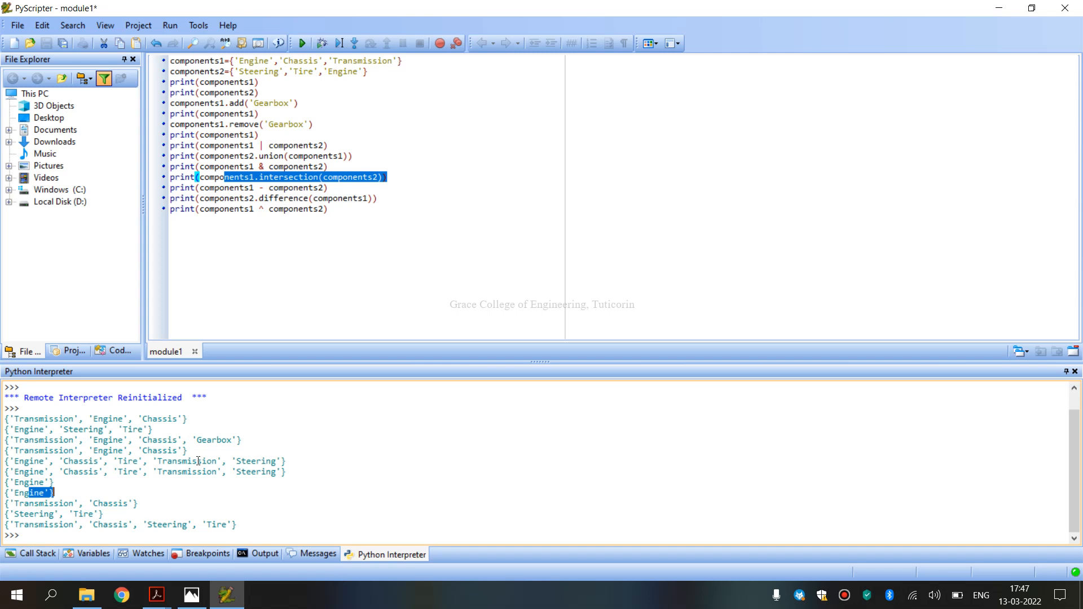
mouse_move(235, 354)
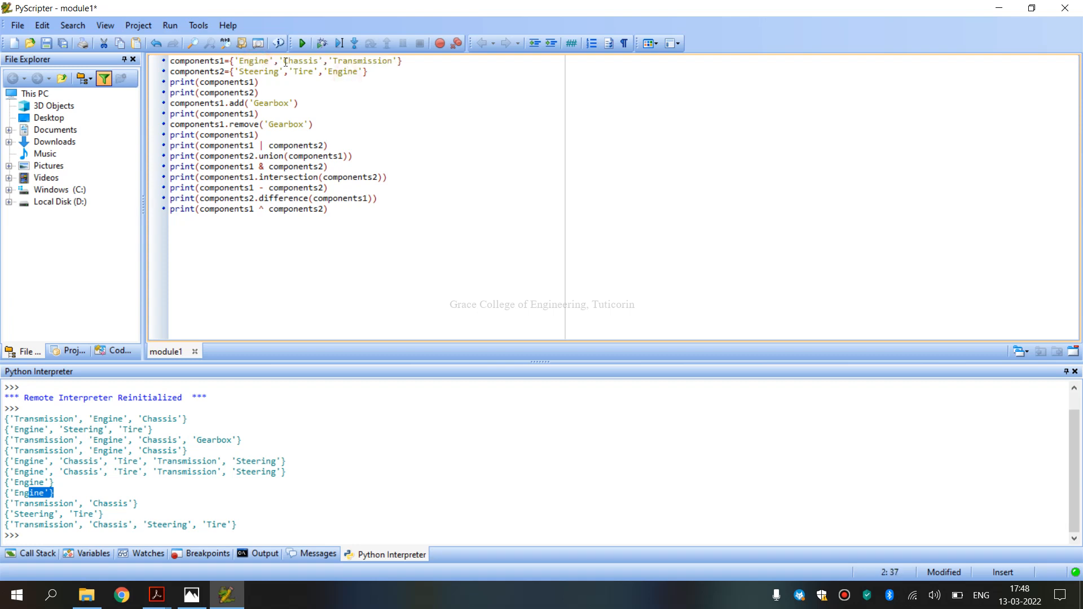
Step: Highlight the difference results and check them against the lab manual's expected output
left_click_drag(282, 61, 392, 61)
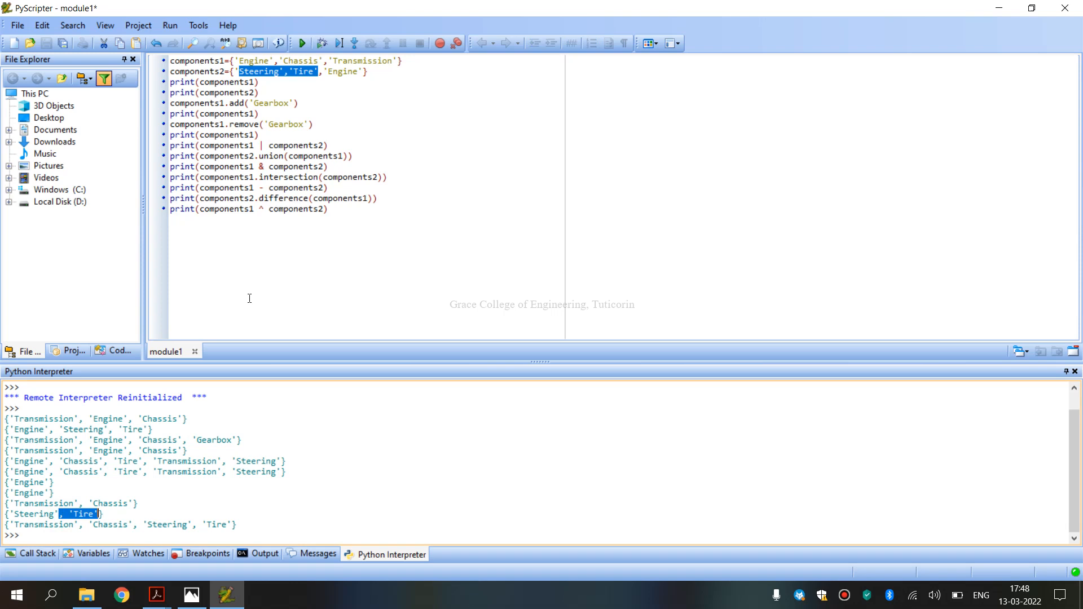
left_click(261, 209)
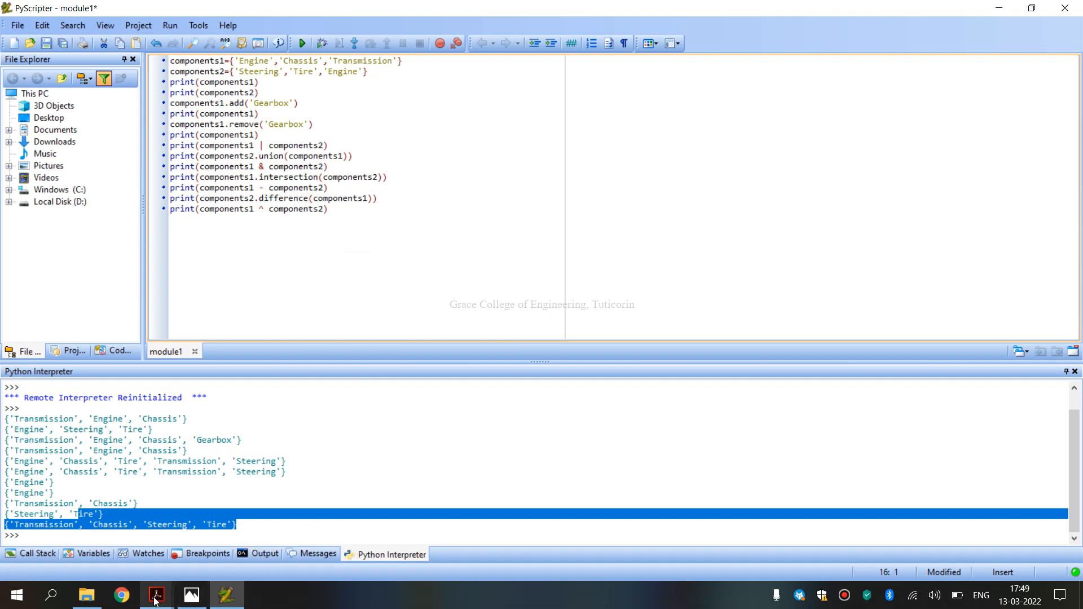
left_click(155, 594)
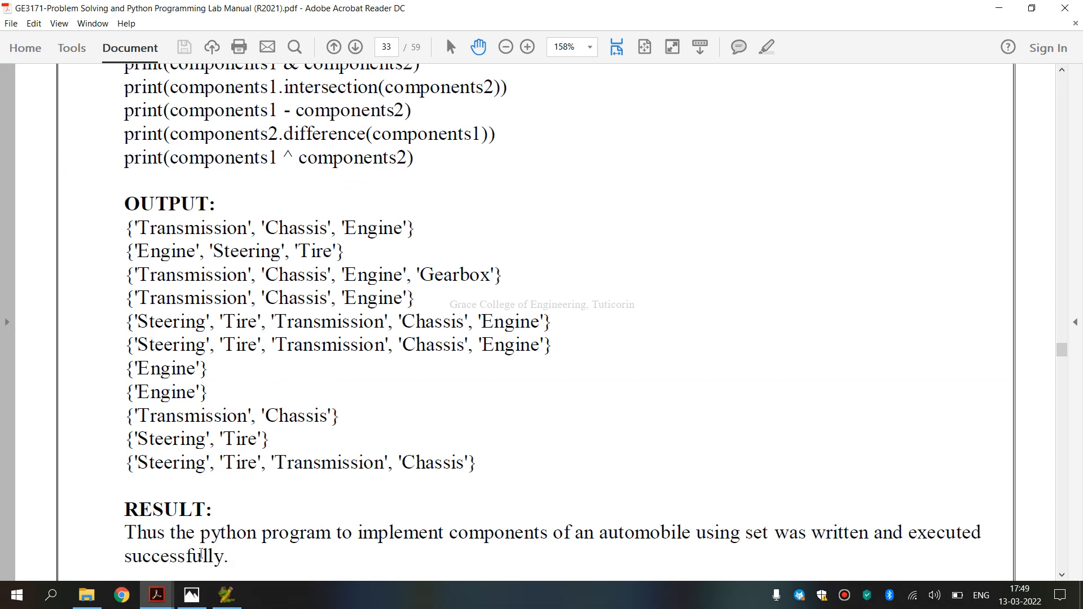
mouse_move(325, 490)
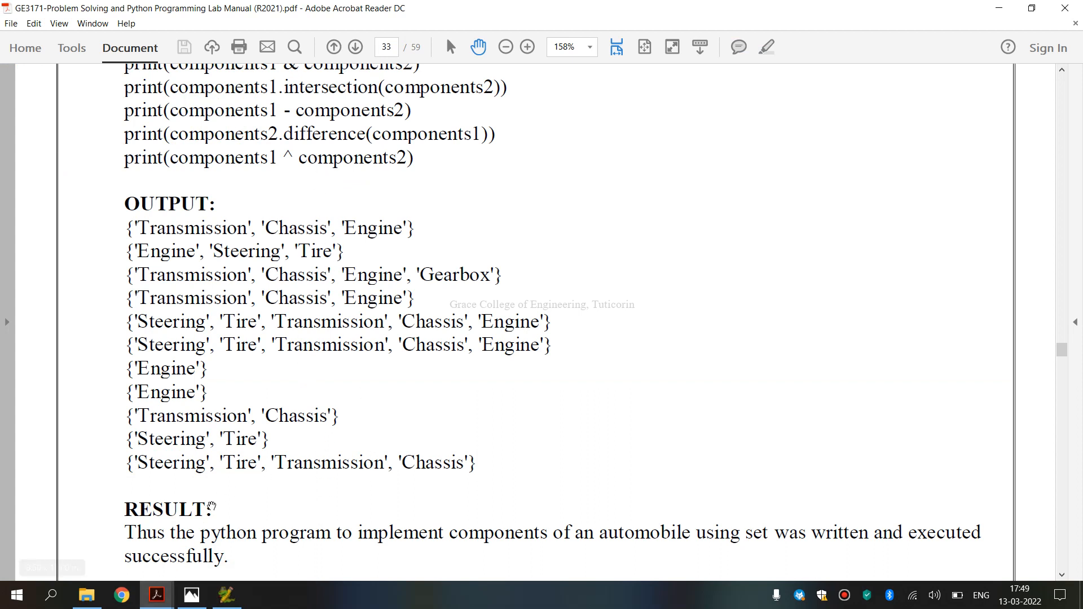
left_click(121, 594)
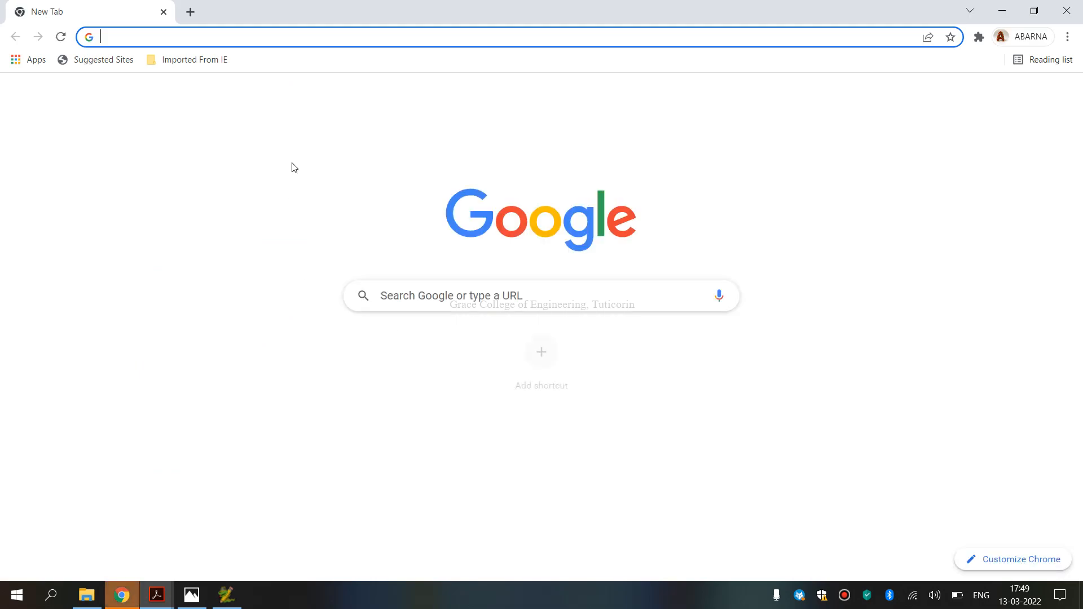
Step: Load onlinegdb.com in Google Chrome
type("o")
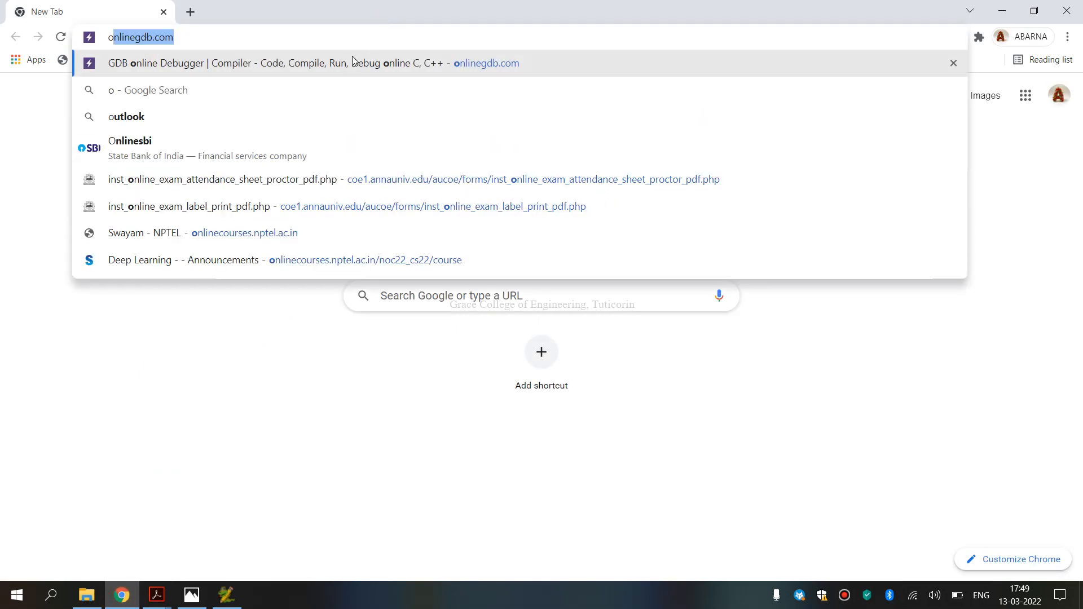
key("Enter")
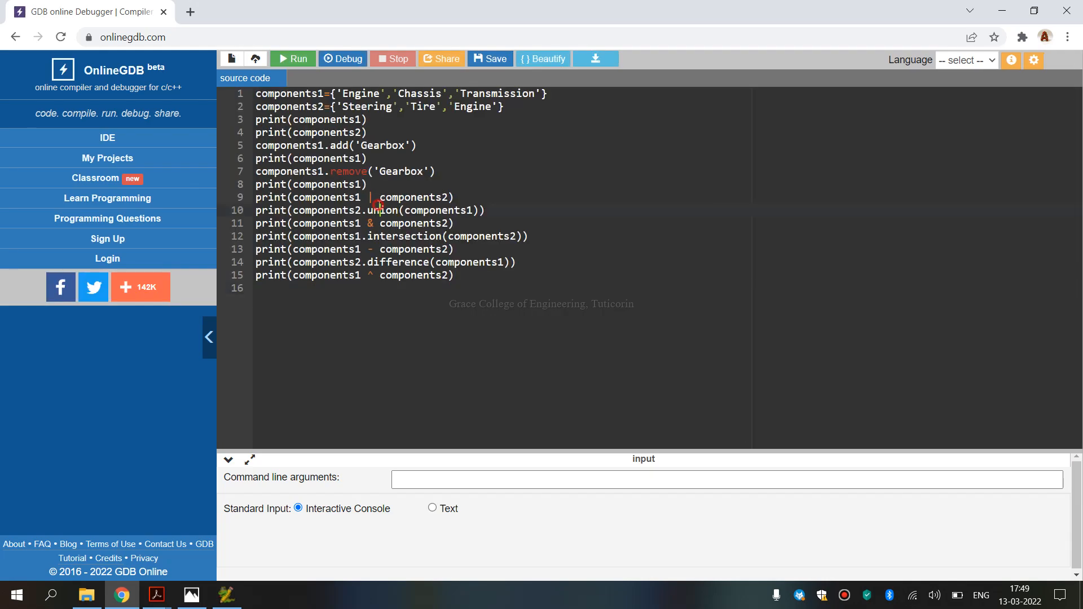
Step: Set the OnlineGDB language to Python 3 and run the script
left_click(966, 61)
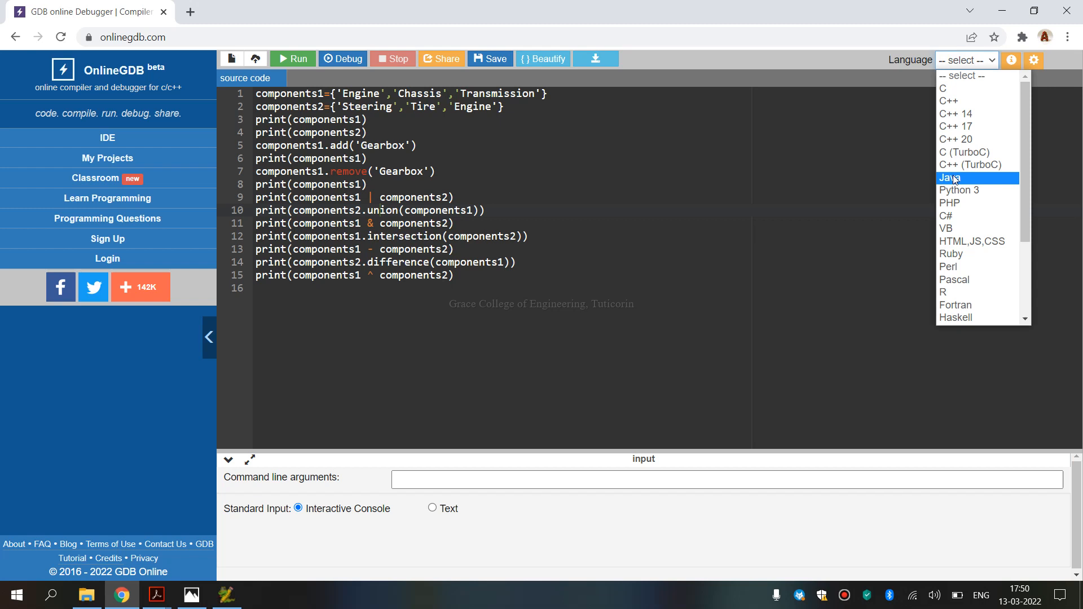
left_click(958, 190)
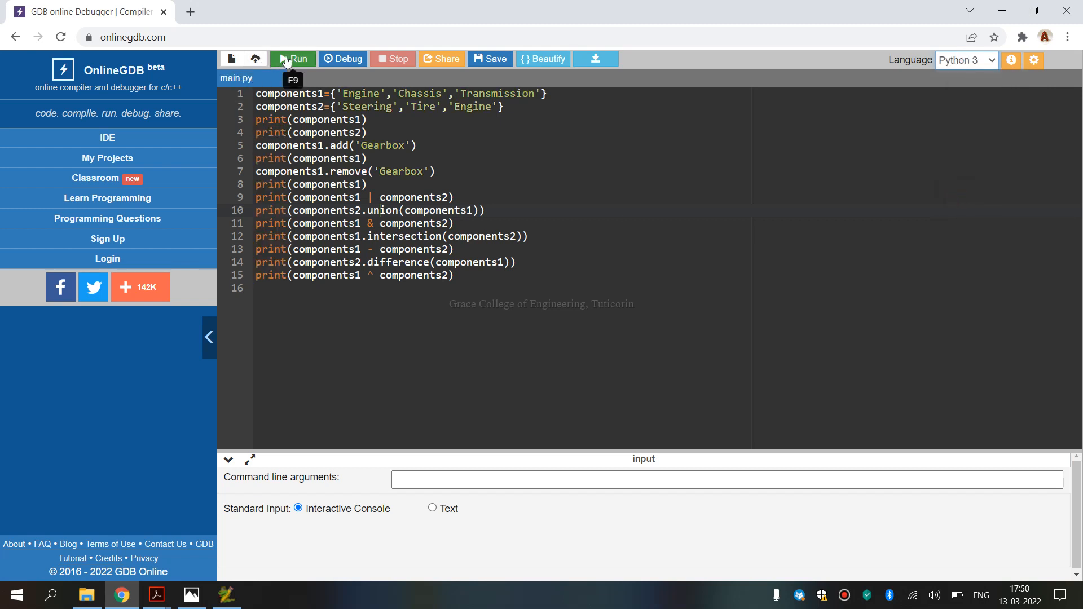
left_click(293, 59)
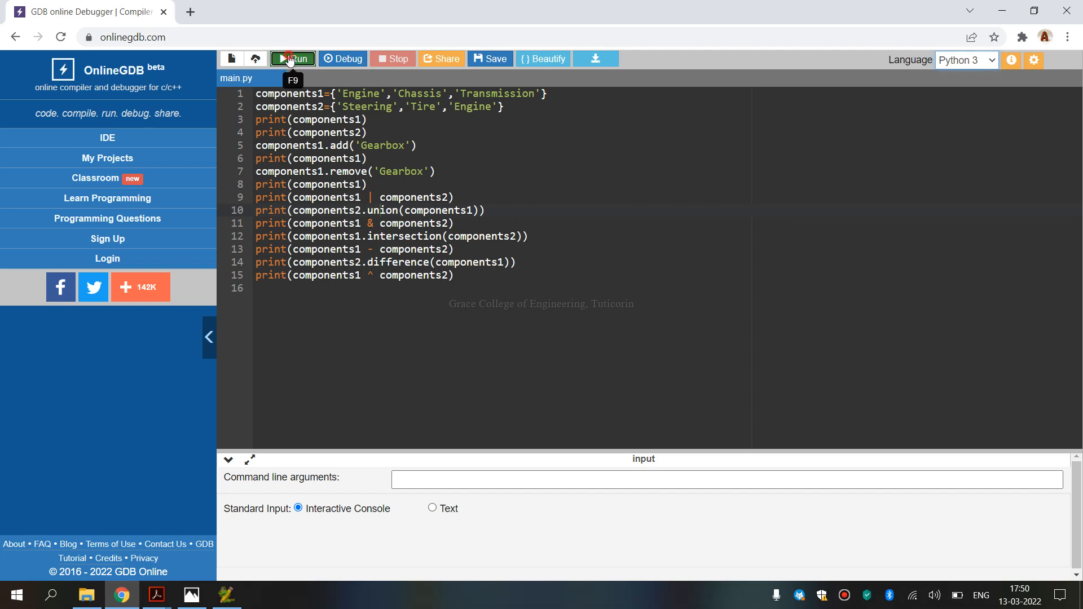
left_click(293, 59)
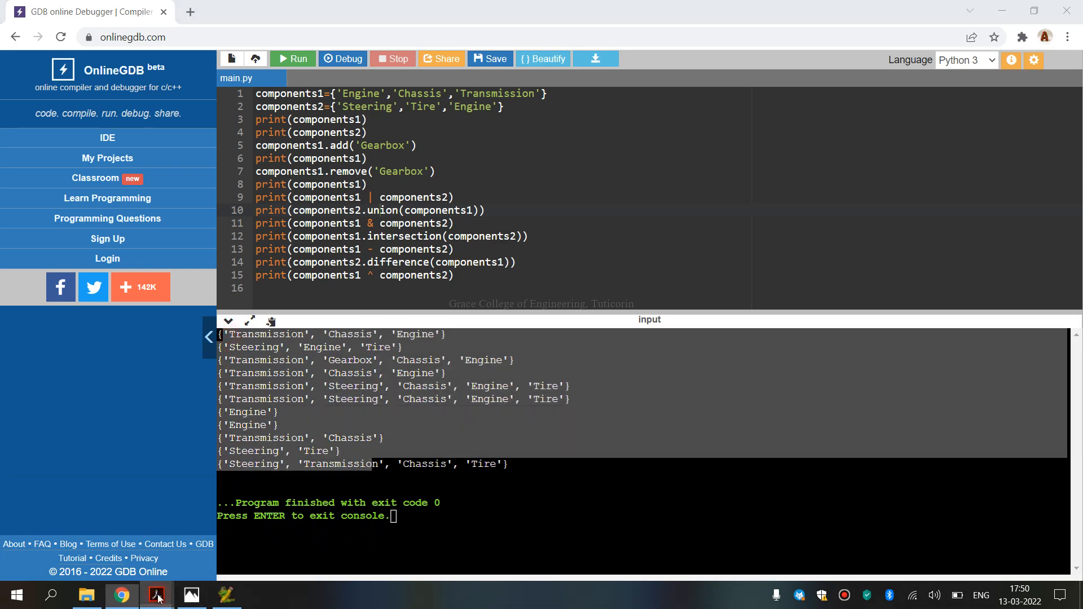
Step: Compare OnlineGDB's output with PyScripter's results and the lab manual's expected output
left_click(155, 595)
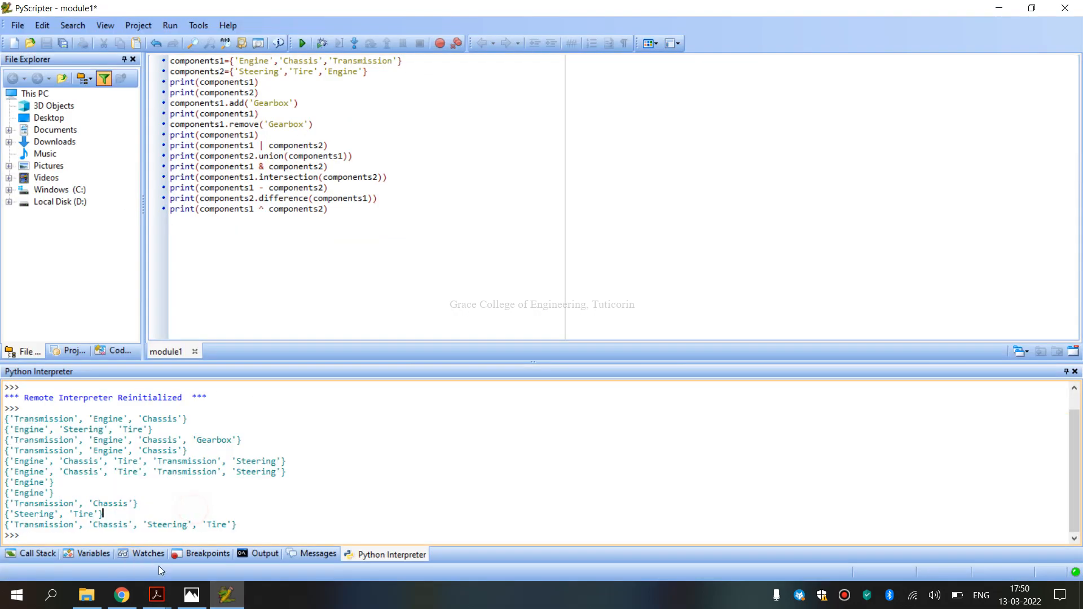
left_click(121, 594)
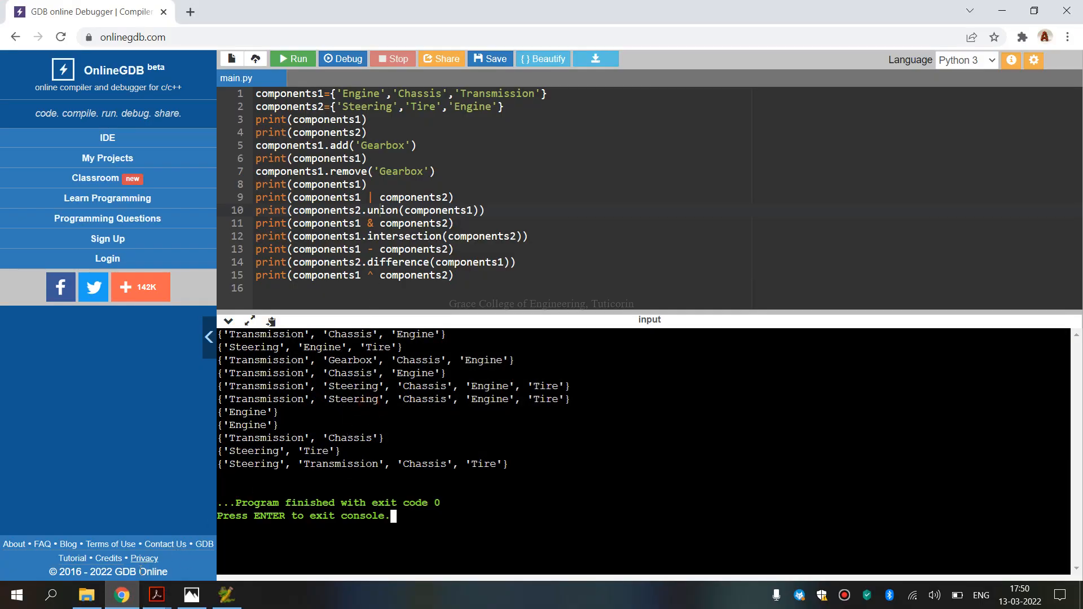
left_click(155, 594)
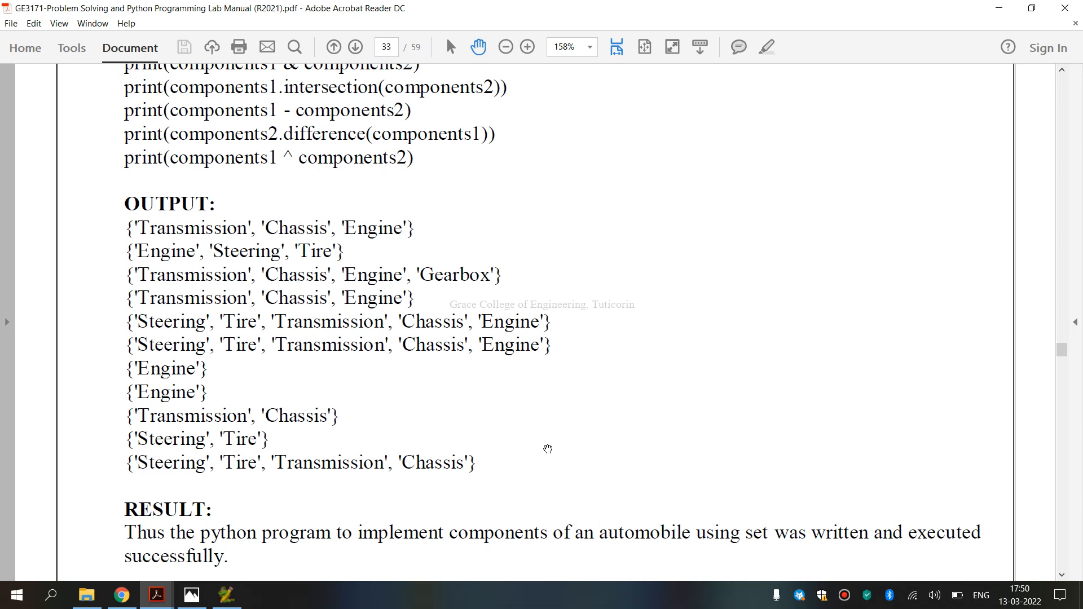
mouse_move(637, 459)
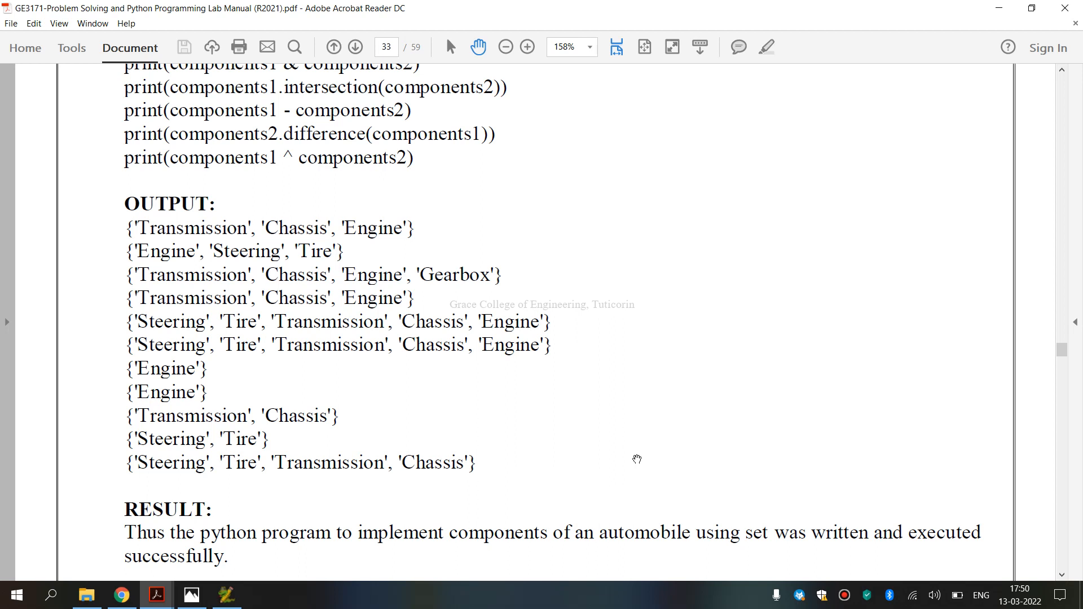
mouse_move(530, 136)
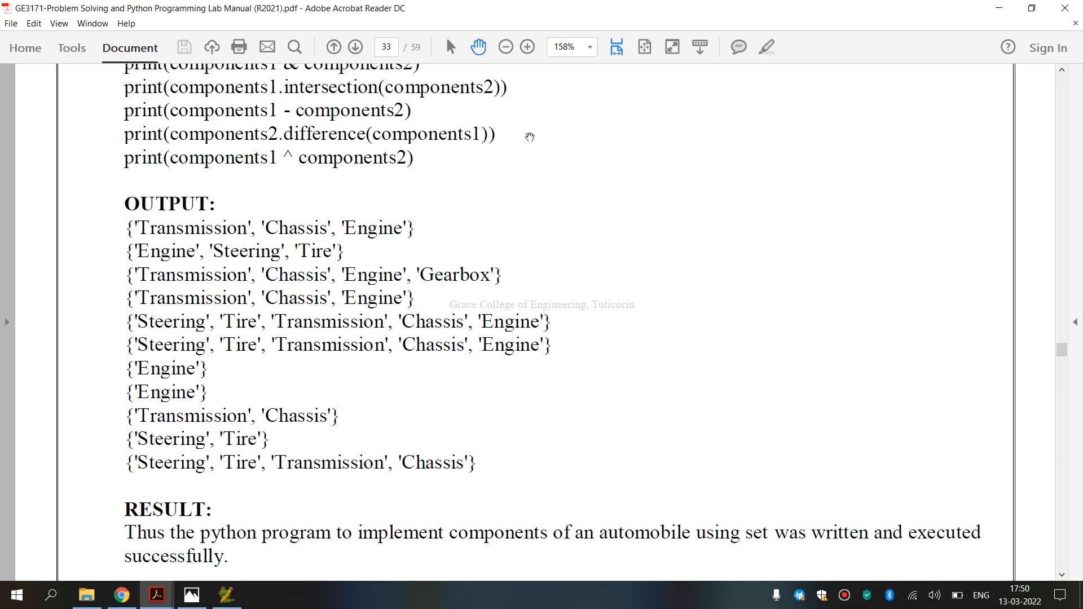